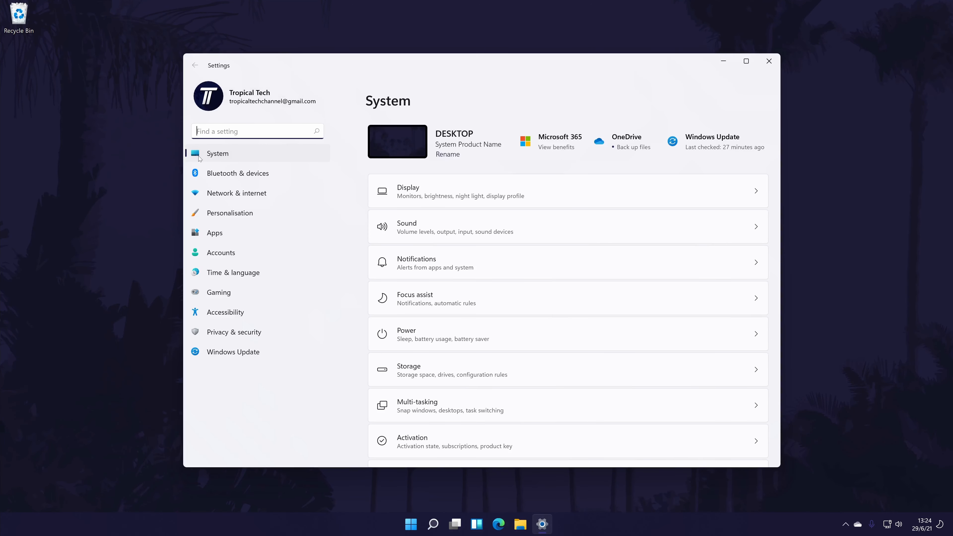
pyautogui.moveTo(241, 159)
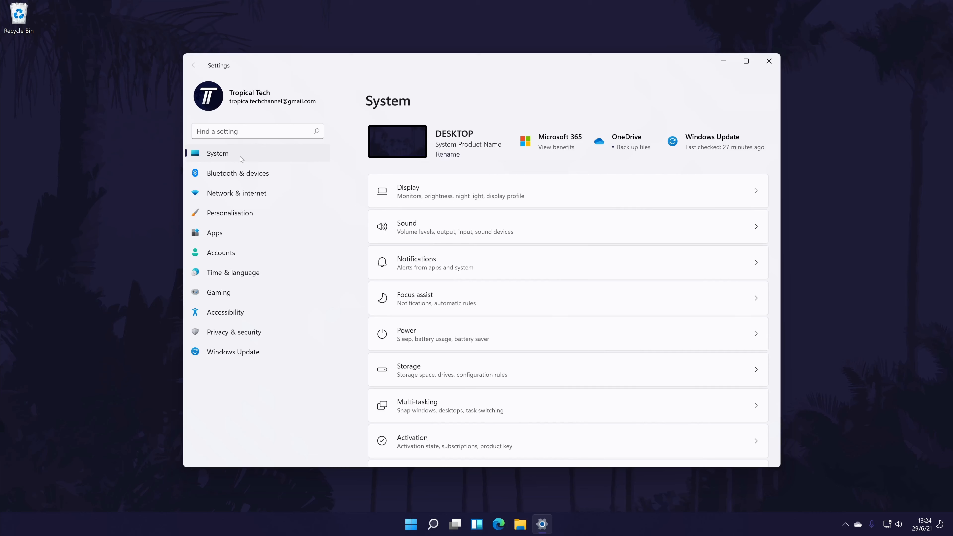
pyautogui.moveTo(217, 143)
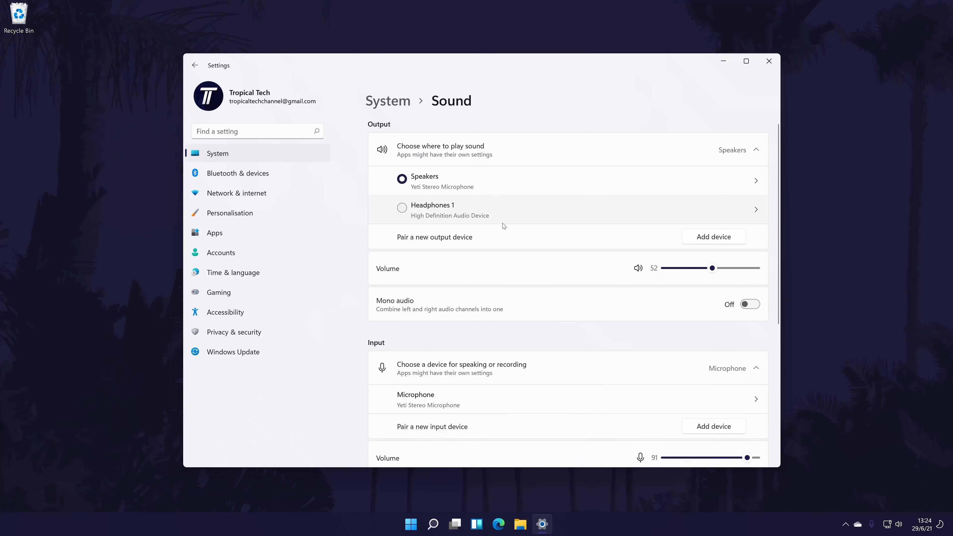
# Make Headphones 1 the sound output device instead of Speakers.
pyautogui.click(402, 208)
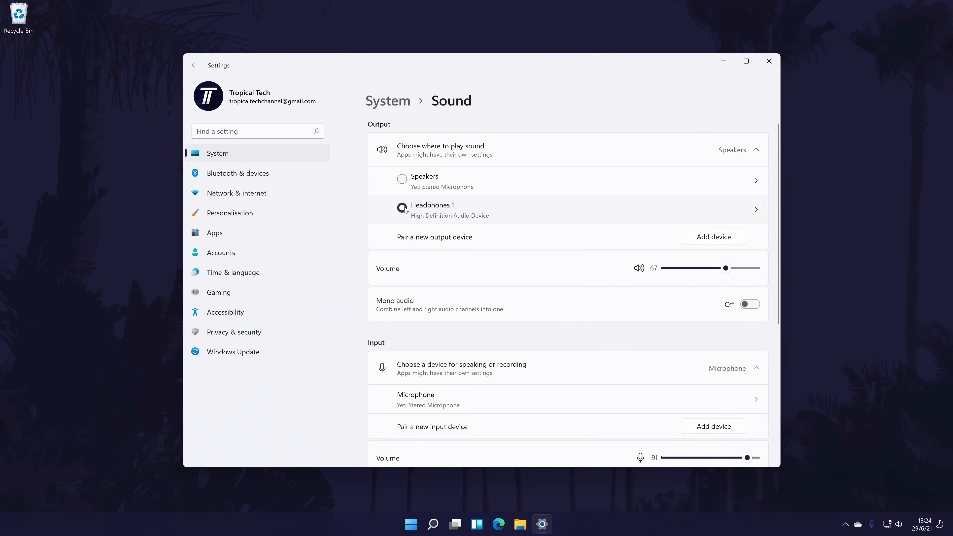
pyautogui.scroll(-3)
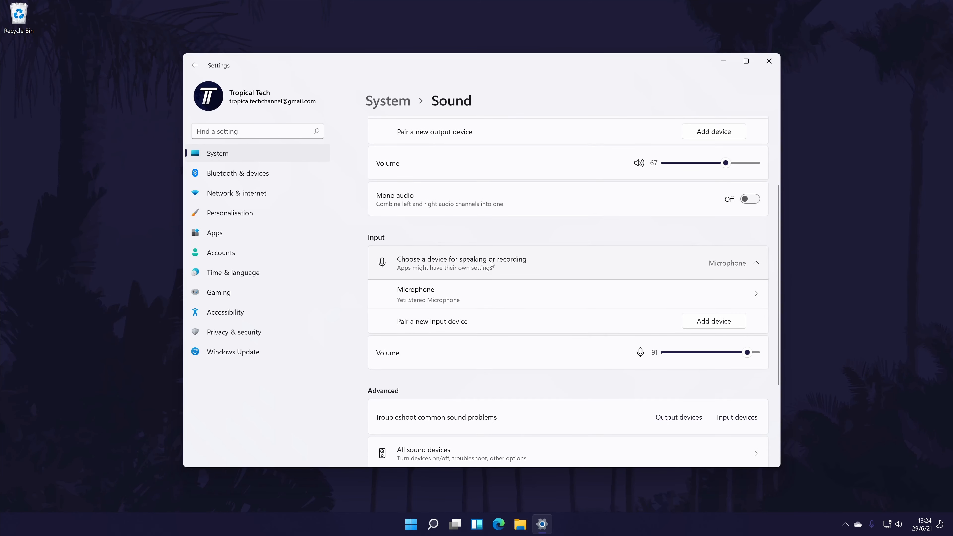
pyautogui.moveTo(501, 310)
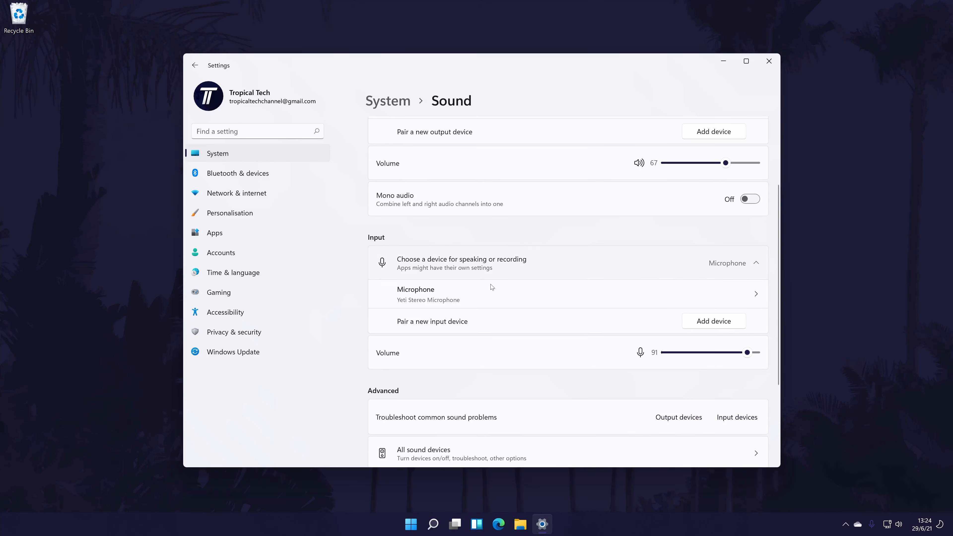
pyautogui.moveTo(512, 297)
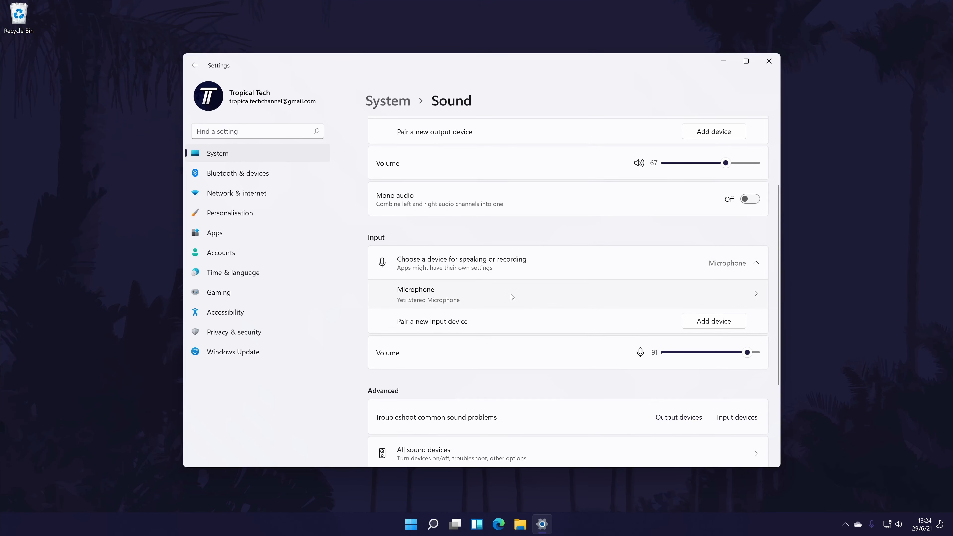
pyautogui.scroll(-3)
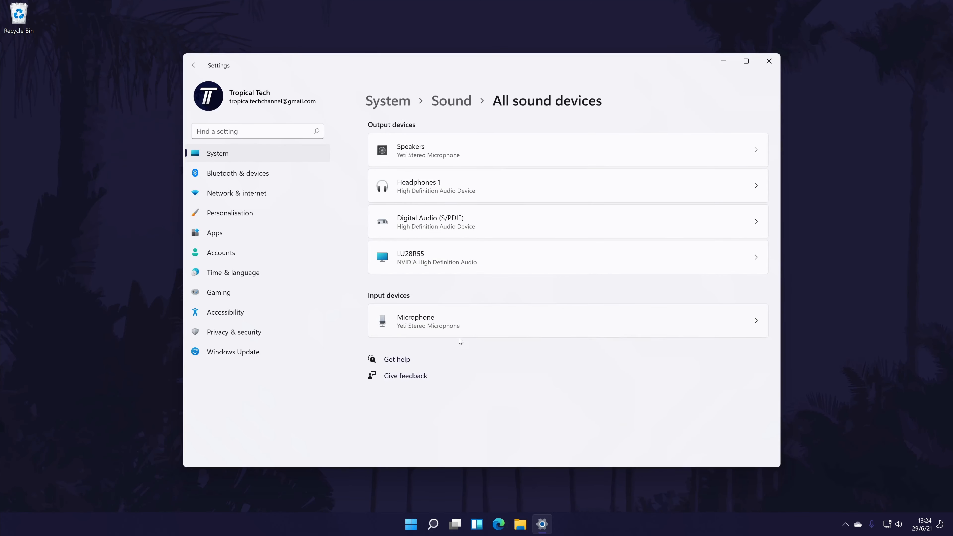
pyautogui.moveTo(524, 325)
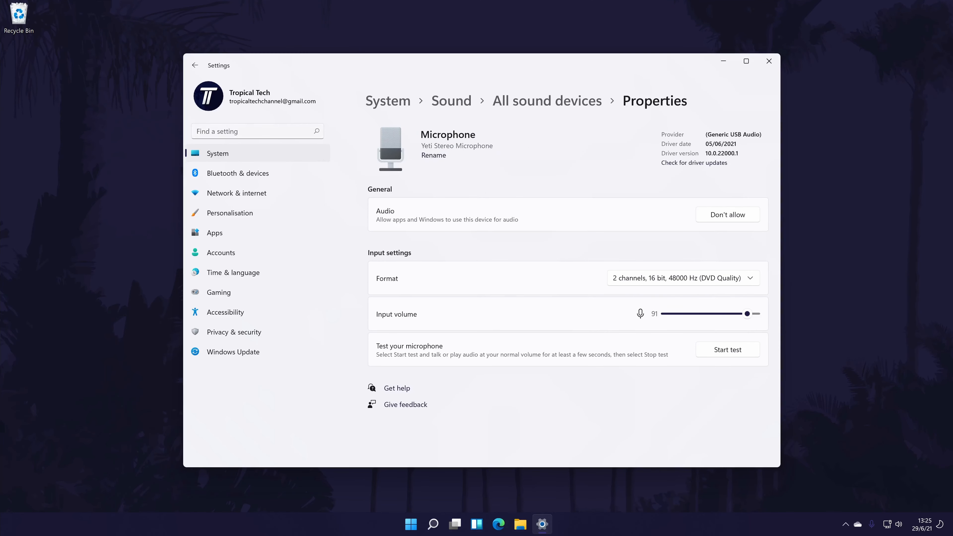
pyautogui.click(195, 65)
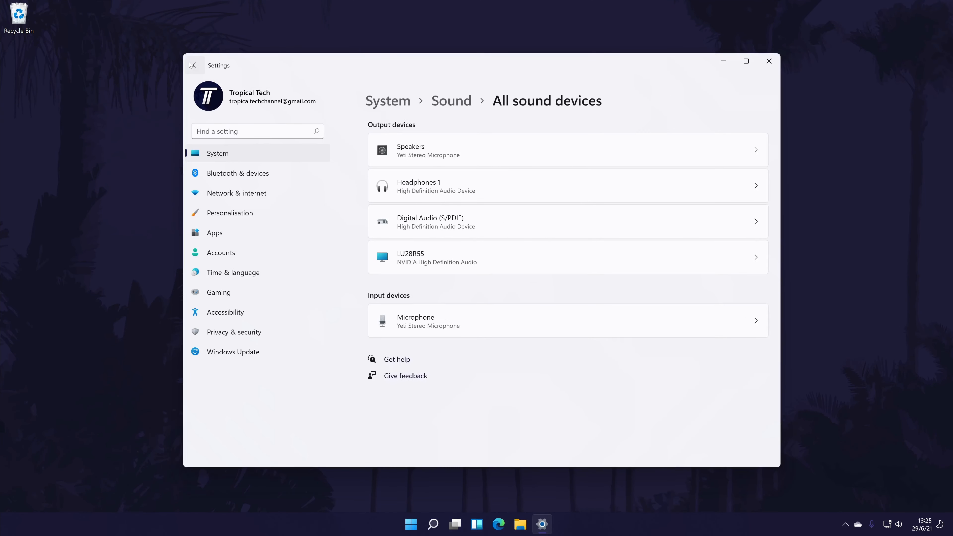
pyautogui.click(196, 65)
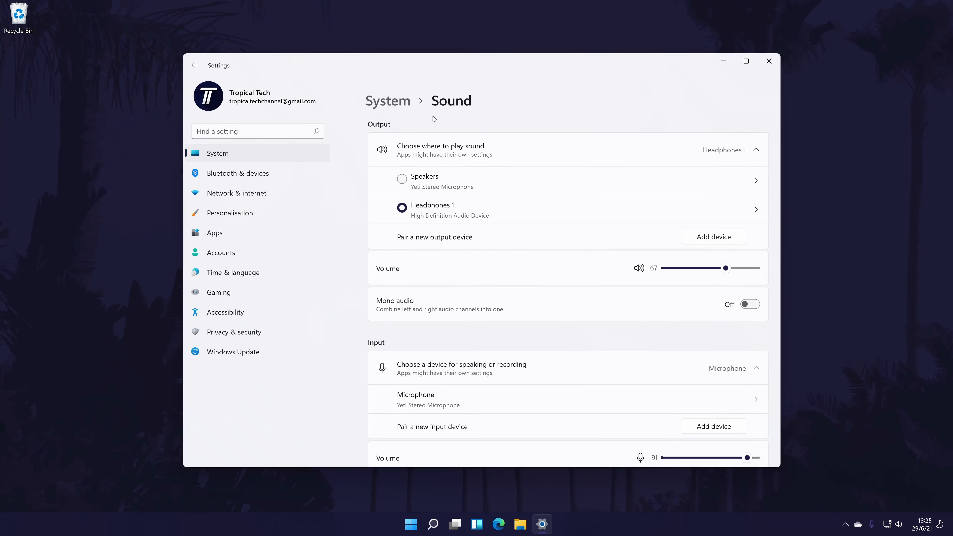
pyautogui.scroll(-3)
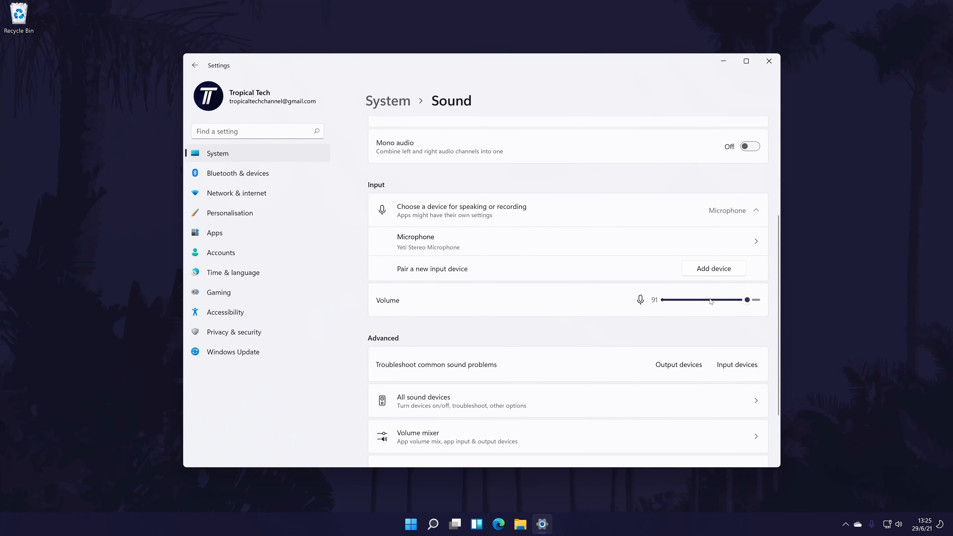
pyautogui.moveTo(588, 243)
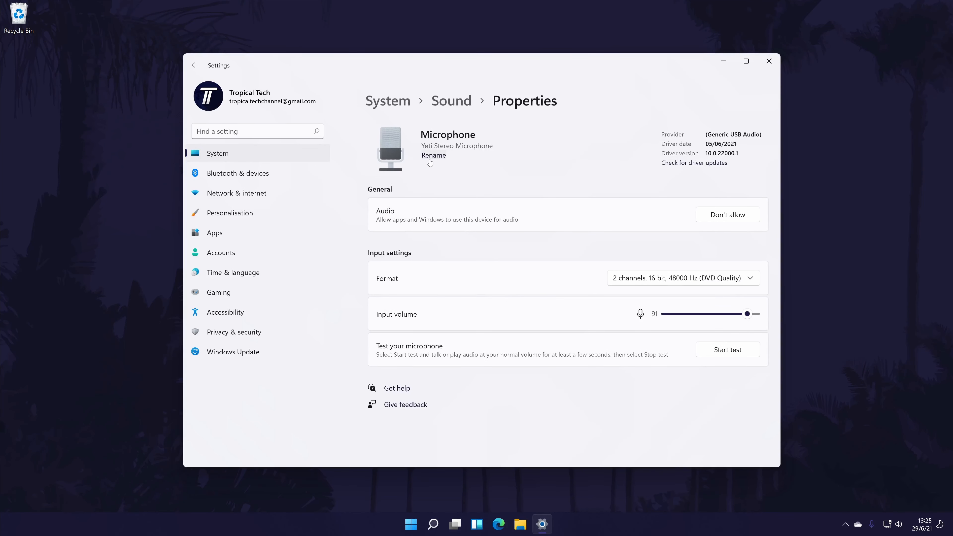
# Rename the microphone to 'Blue Yeti Microphone' and keep its 48000 Hz DVD quality format.
pyautogui.click(434, 155)
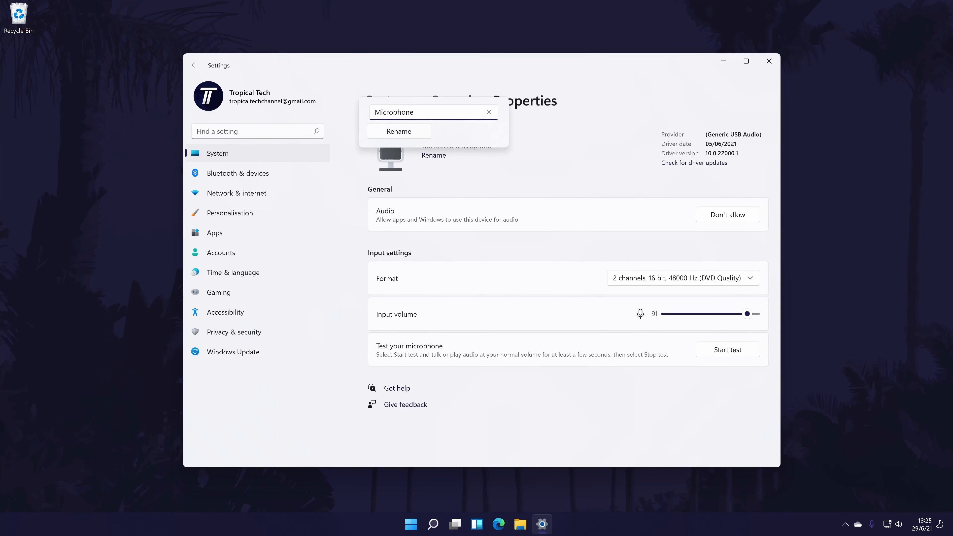
pyautogui.write('1')
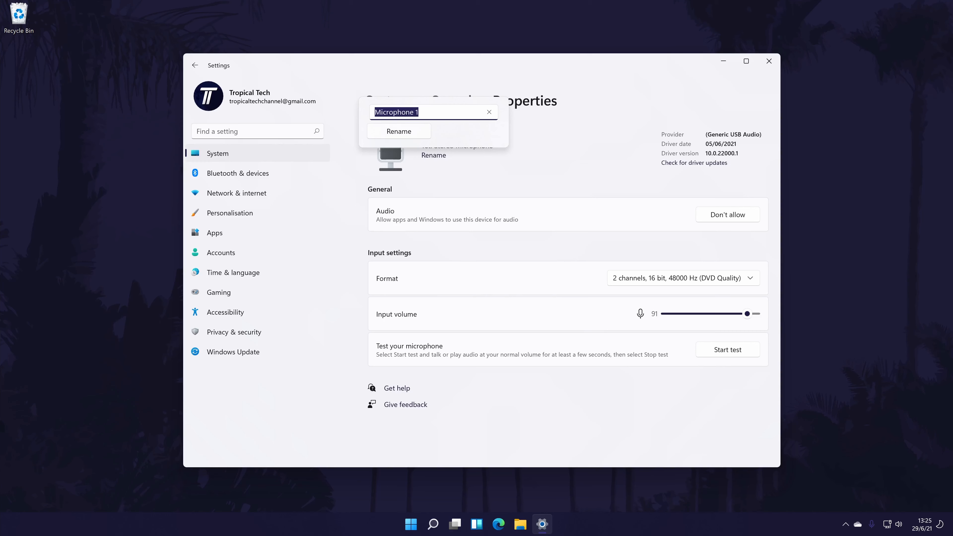
pyautogui.write('Blue')
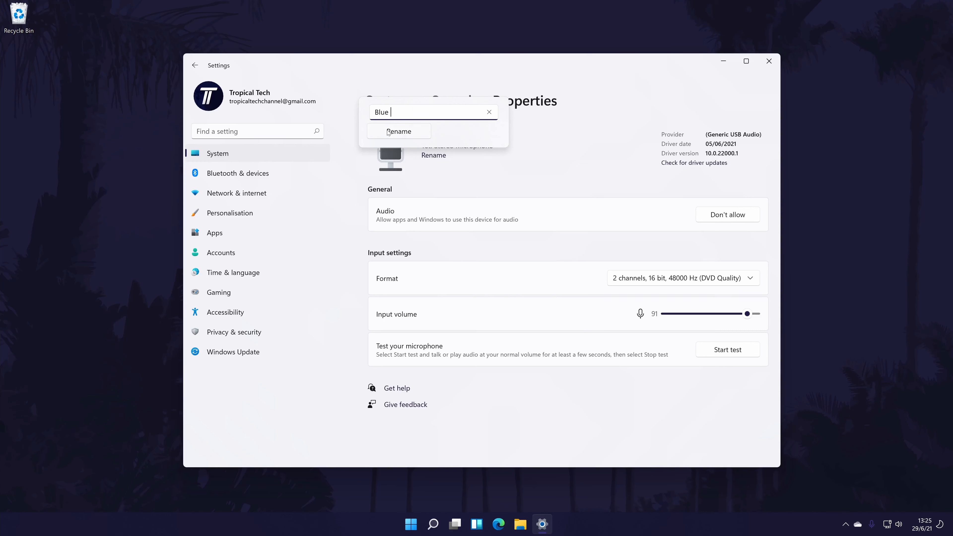
pyautogui.click(398, 131)
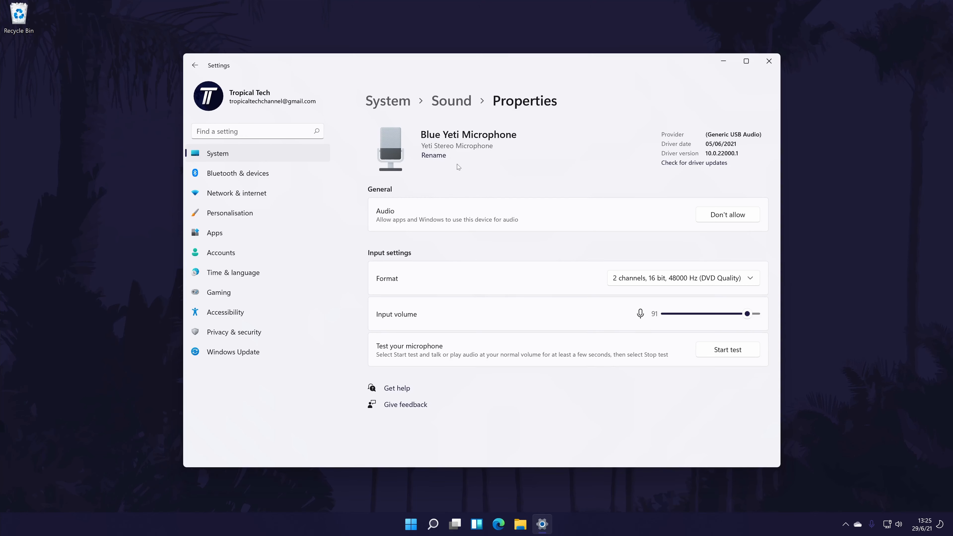
pyautogui.moveTo(570, 260)
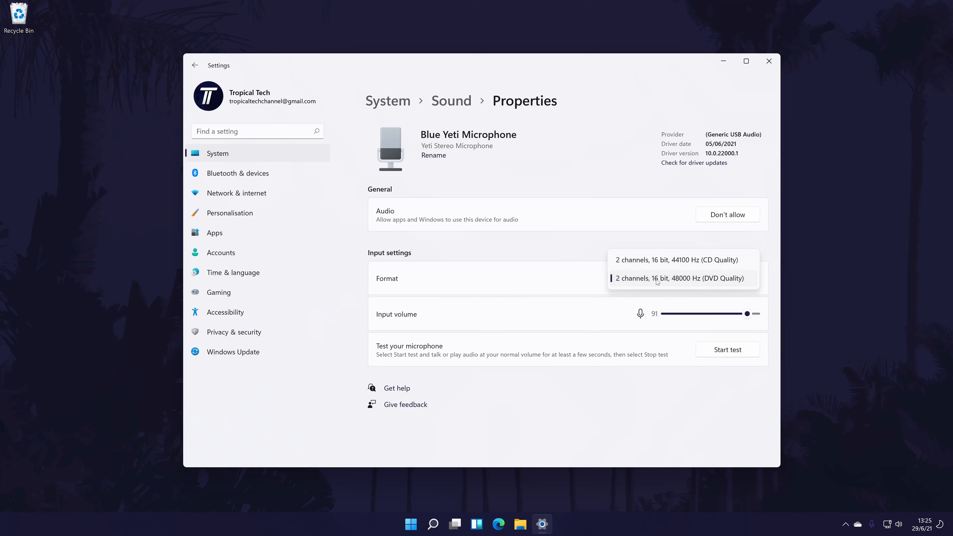
pyautogui.click(680, 278)
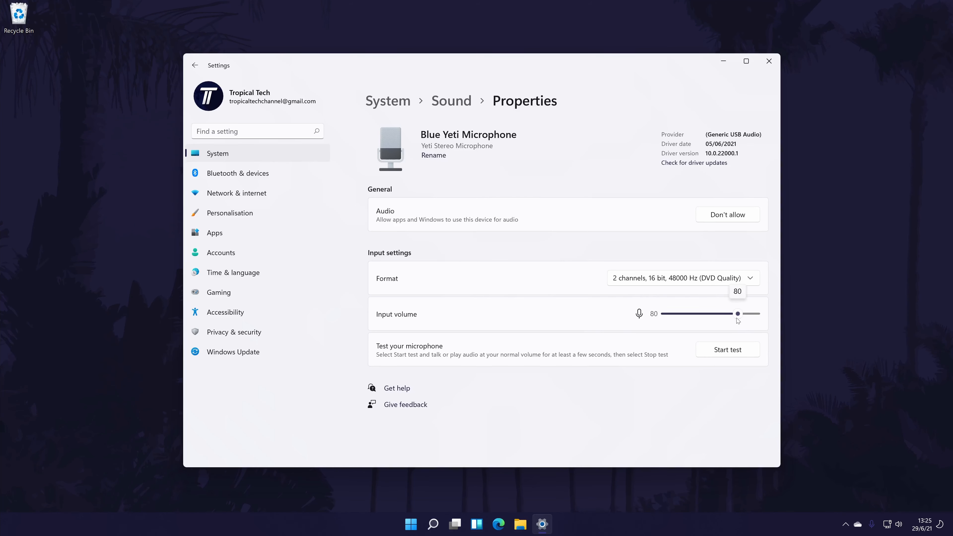
pyautogui.moveTo(493, 323)
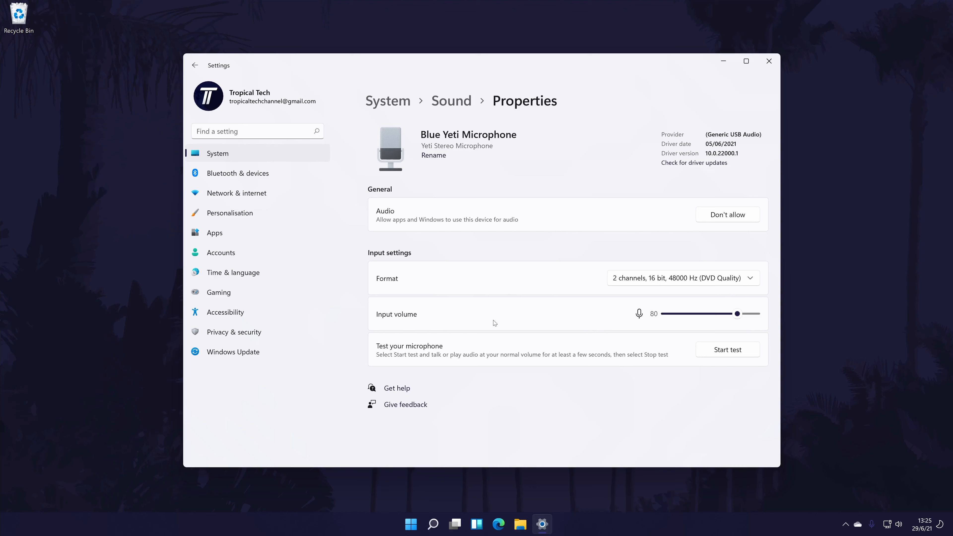
pyautogui.moveTo(719, 278)
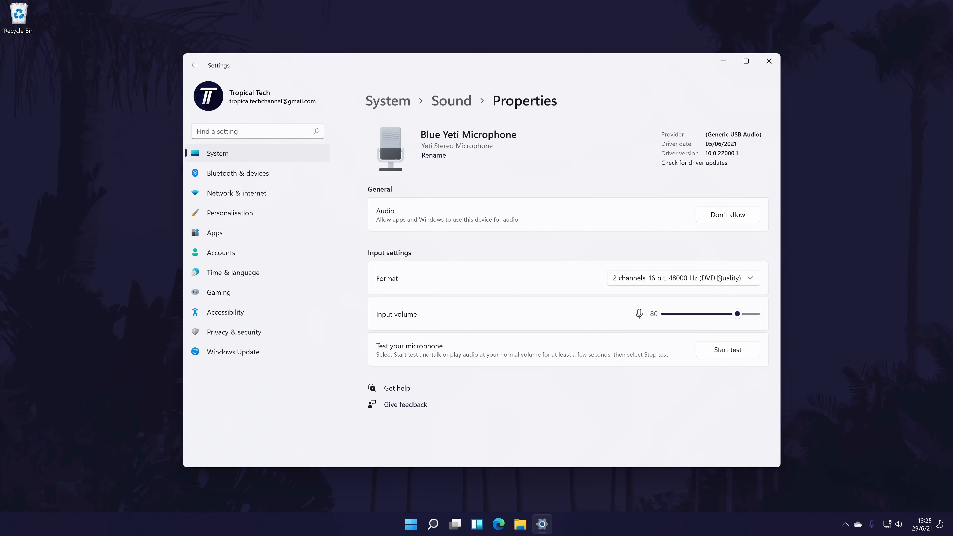
pyautogui.moveTo(680, 170)
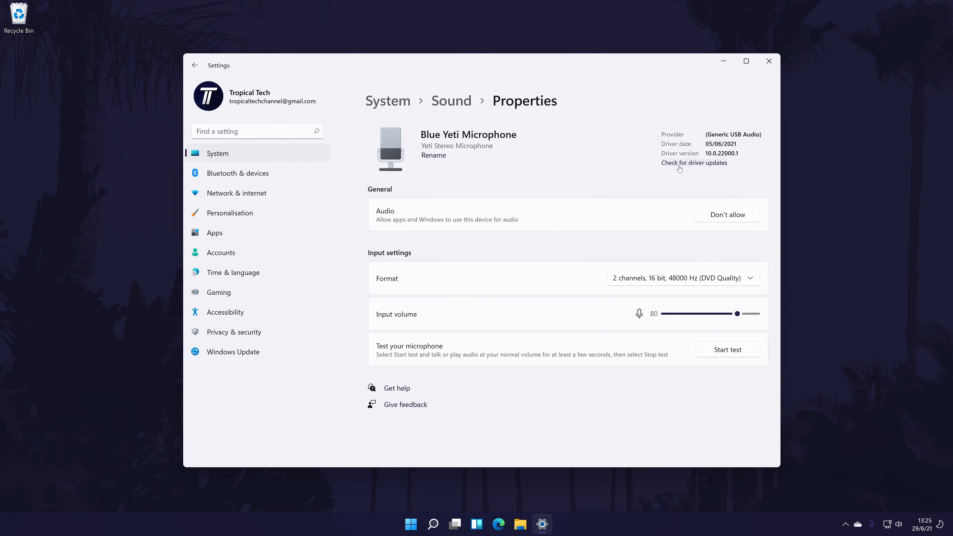
pyautogui.moveTo(616, 157)
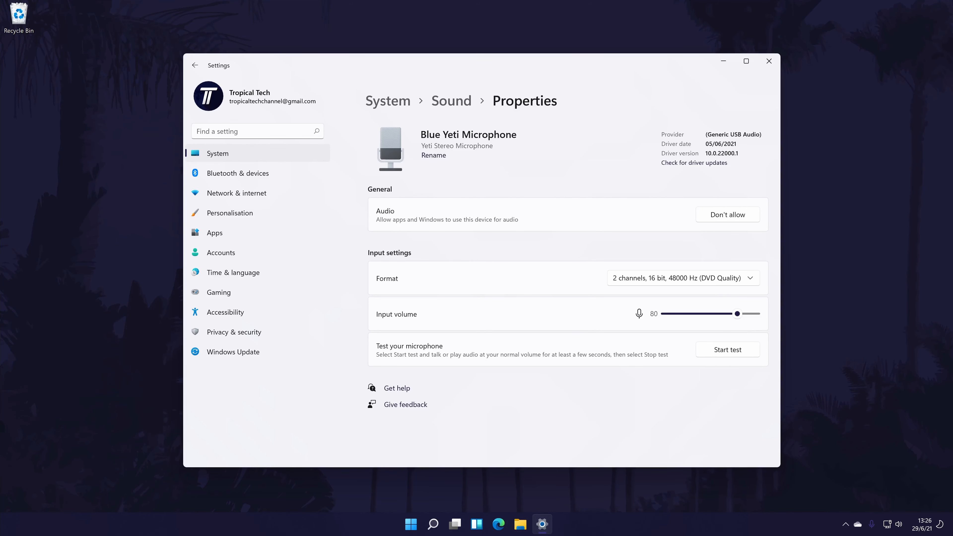
# Close the Settings window, returning to the empty desktop.
pyautogui.click(768, 60)
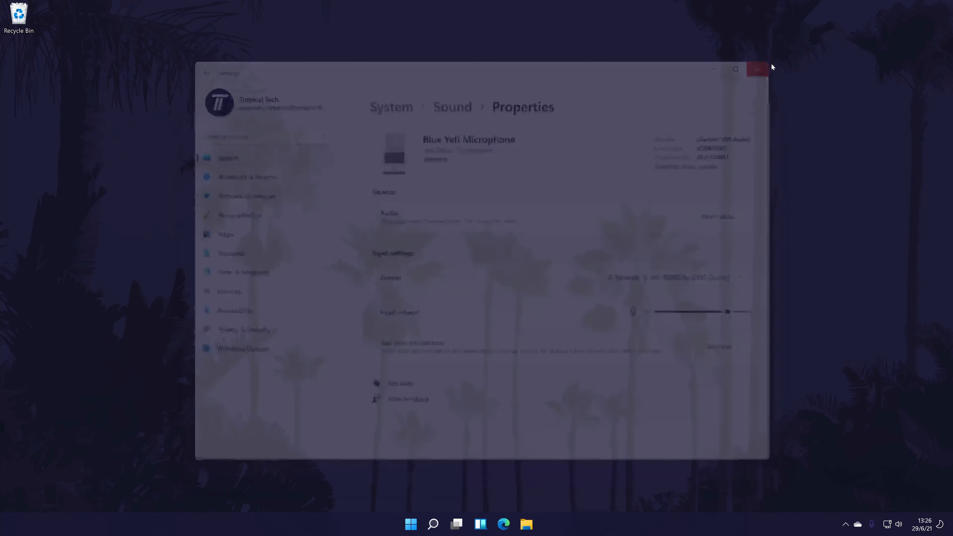
pyautogui.click(758, 68)
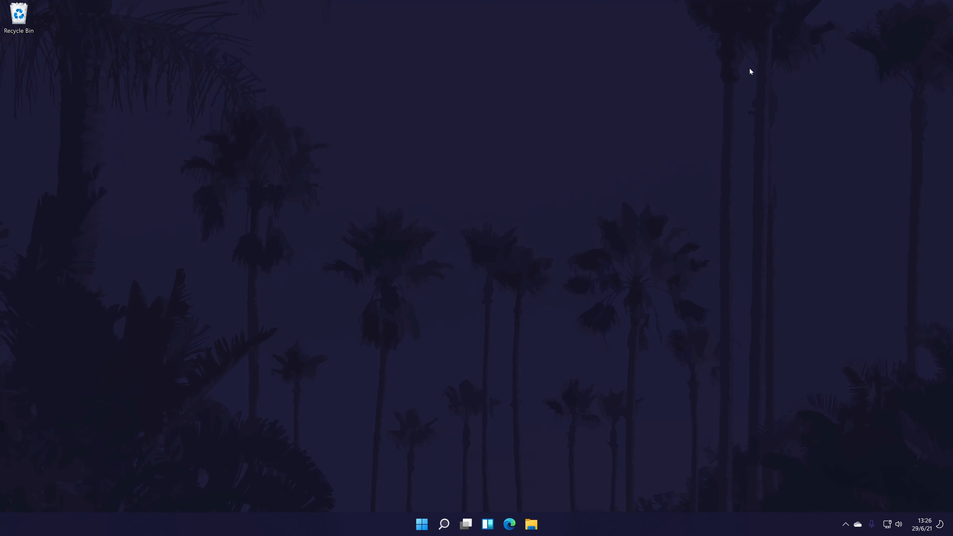
pyautogui.moveTo(495, 322)
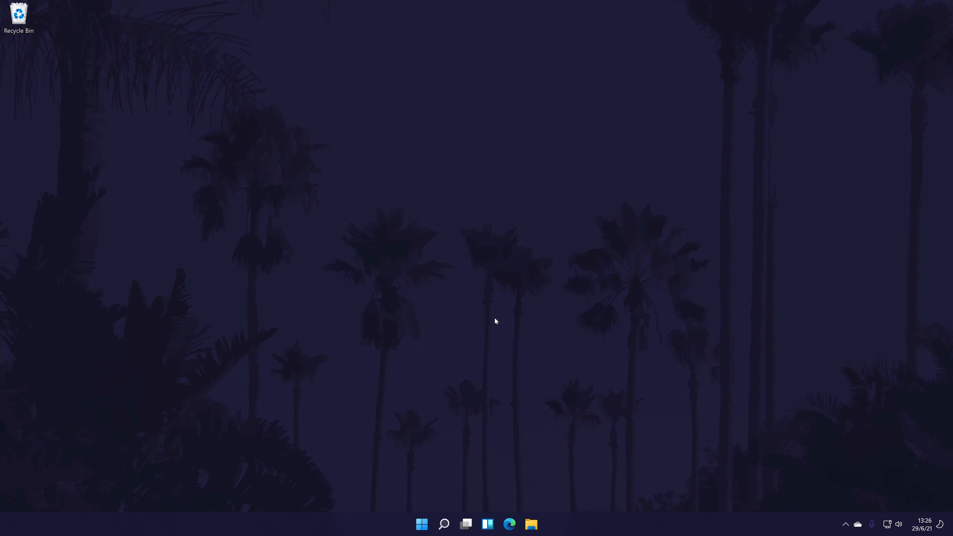
# Find 'control Panel' via search and go into Hardware and Sound.
pyautogui.click(443, 525)
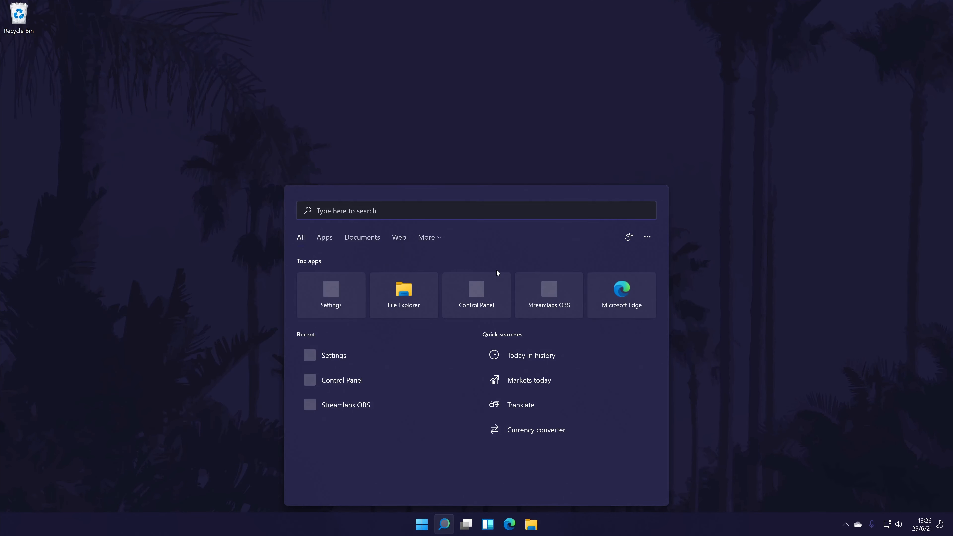
pyautogui.write('control Panel')
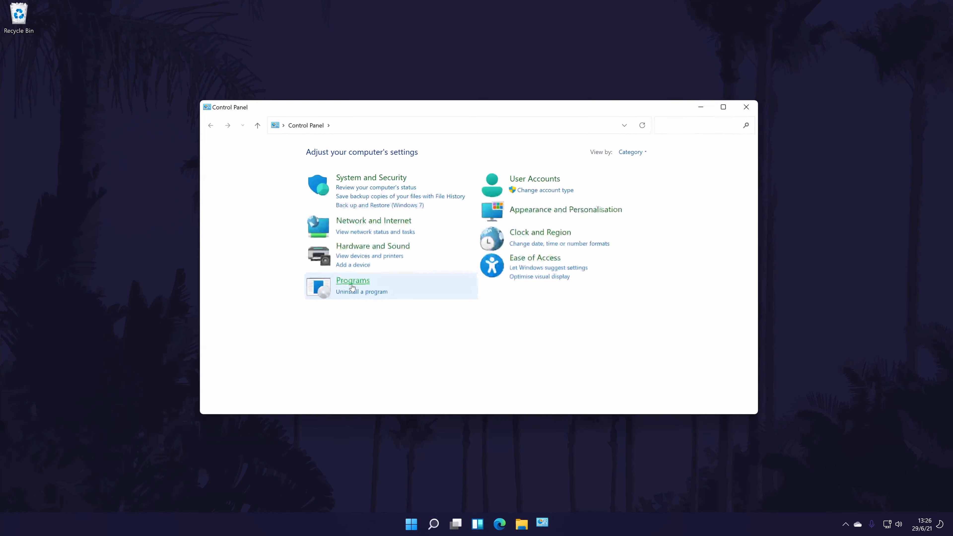
pyautogui.moveTo(374, 249)
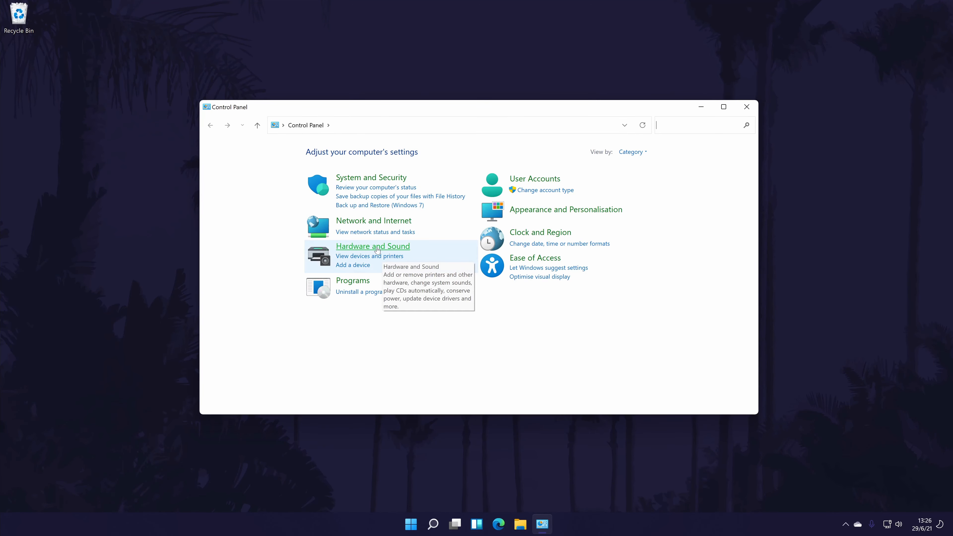
pyautogui.click(372, 247)
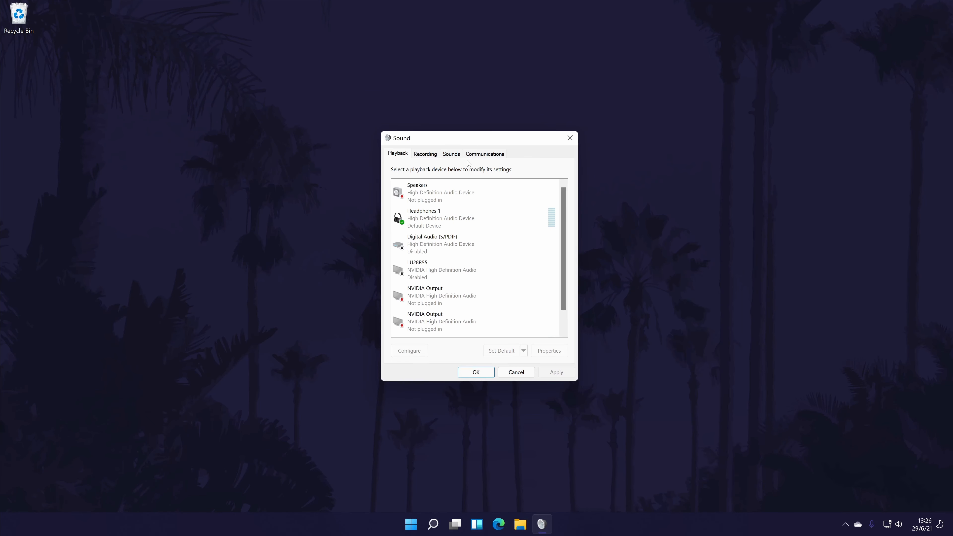
# Show the Recording devices and bring up the Blue Yeti Microphone's context options.
pyautogui.click(425, 153)
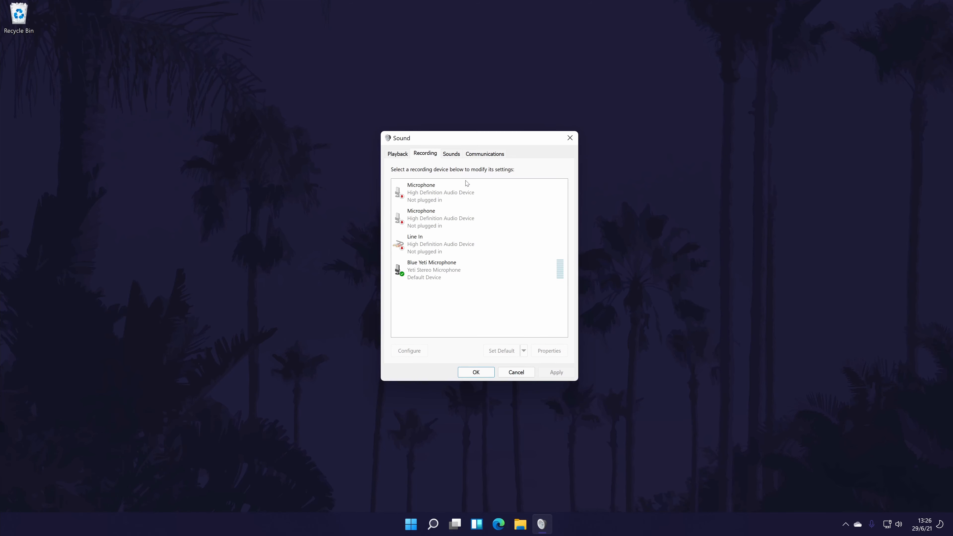
pyautogui.click(441, 218)
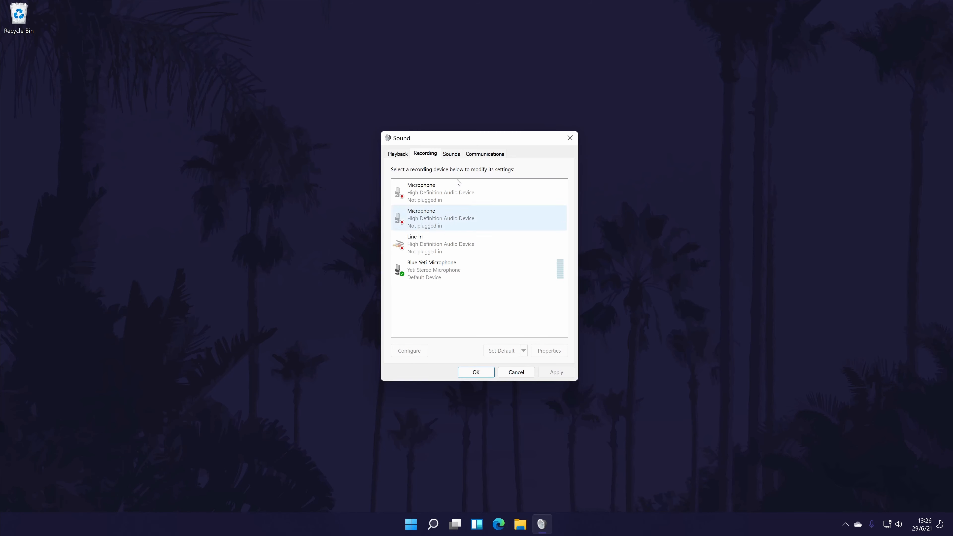
pyautogui.moveTo(438, 209)
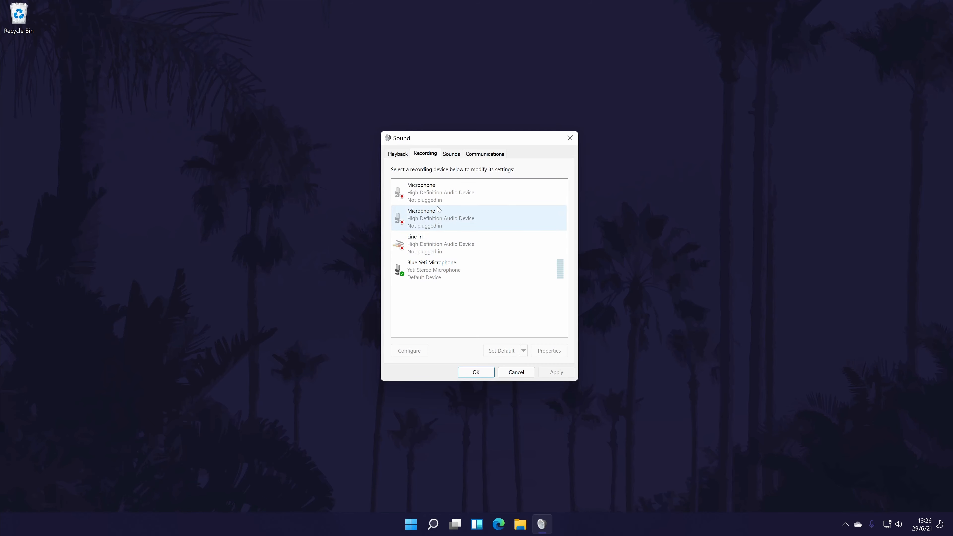
pyautogui.rightClick(479, 192)
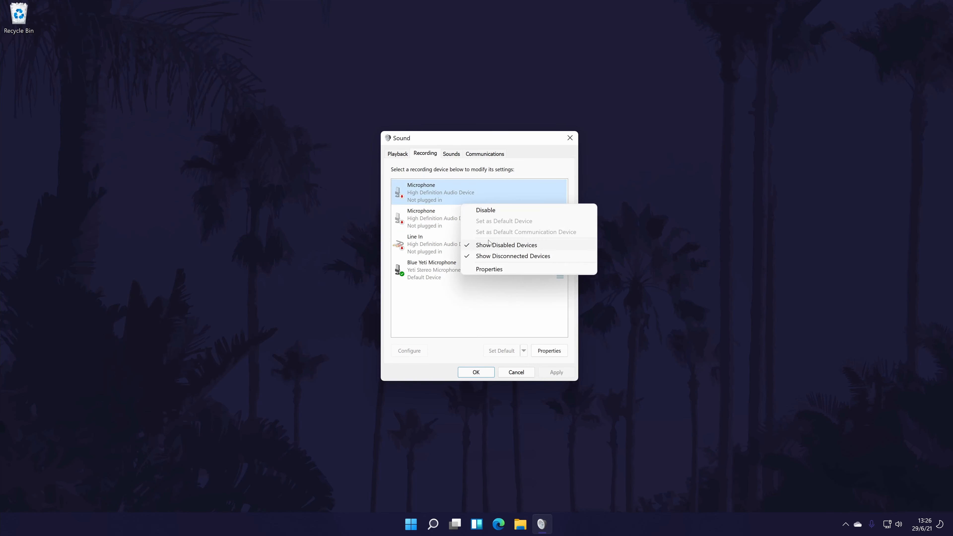
pyautogui.moveTo(513, 251)
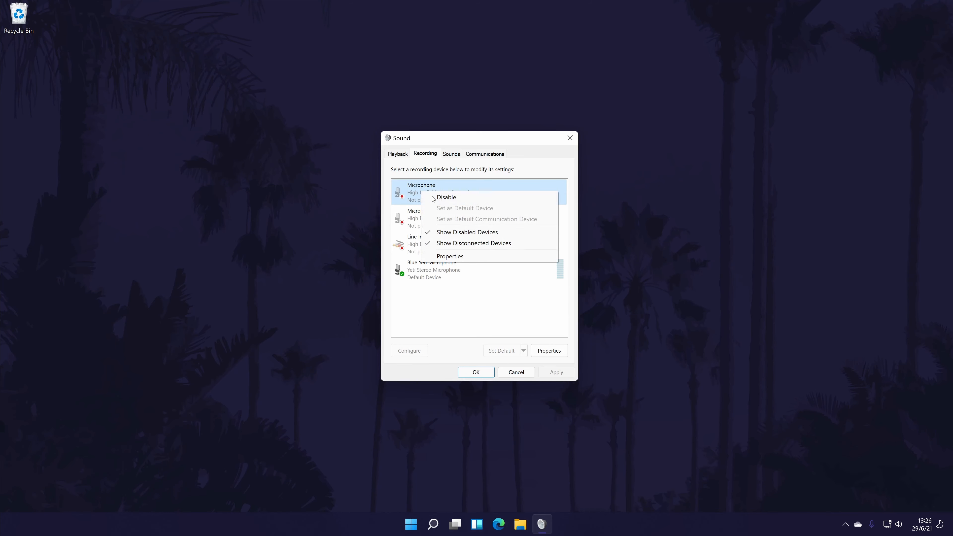
pyautogui.rightClick(431, 265)
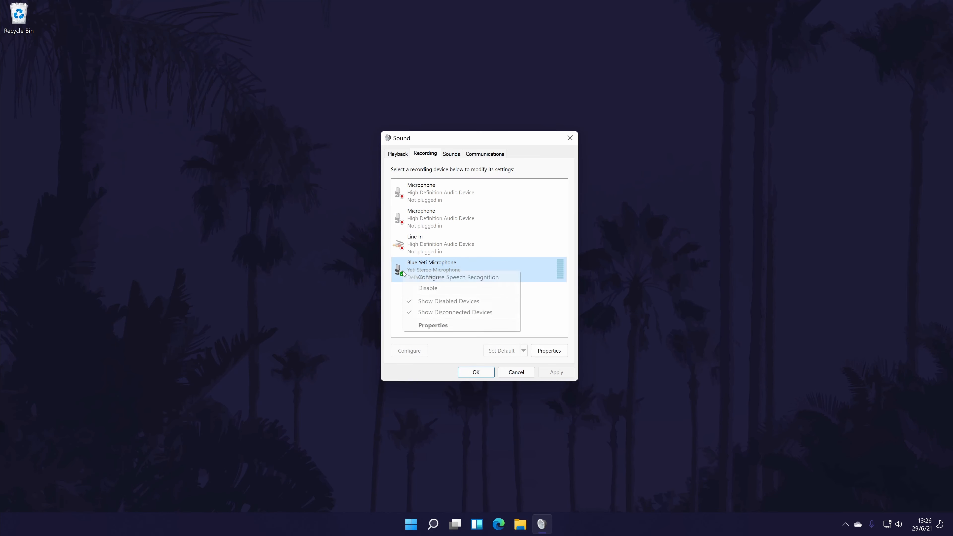
pyautogui.moveTo(558, 309)
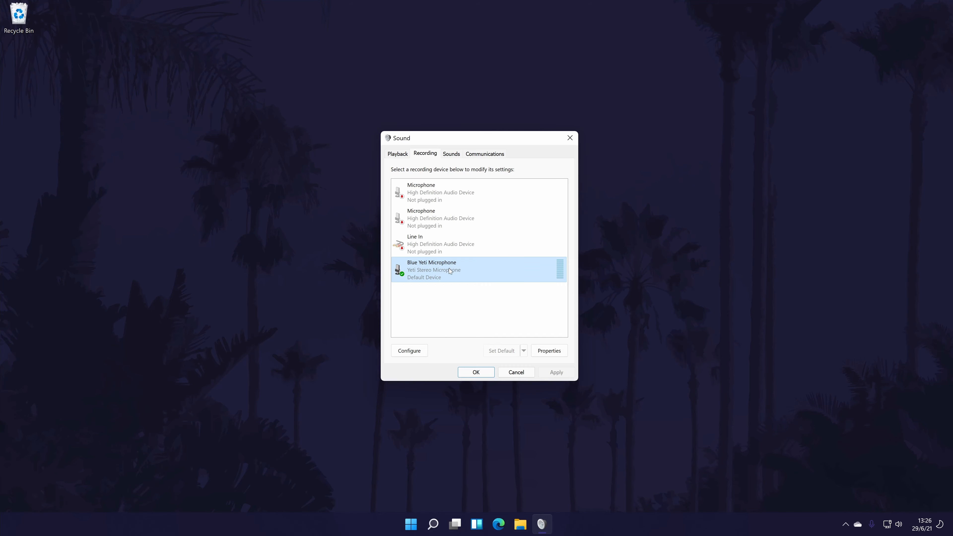
pyautogui.rightClick(449, 269)
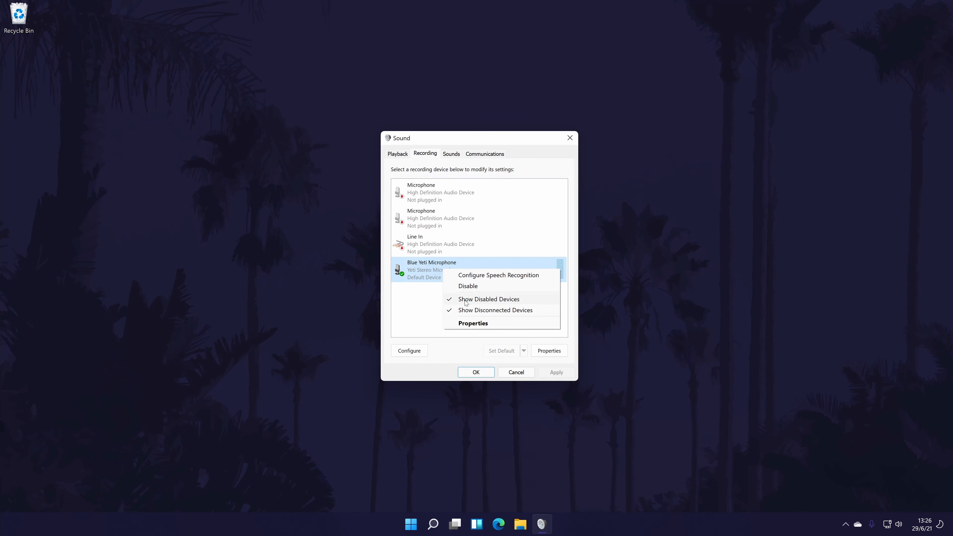
# View the Yeti Stereo Microphone driver details from the Blue Yeti Microphone's properties.
pyautogui.click(473, 323)
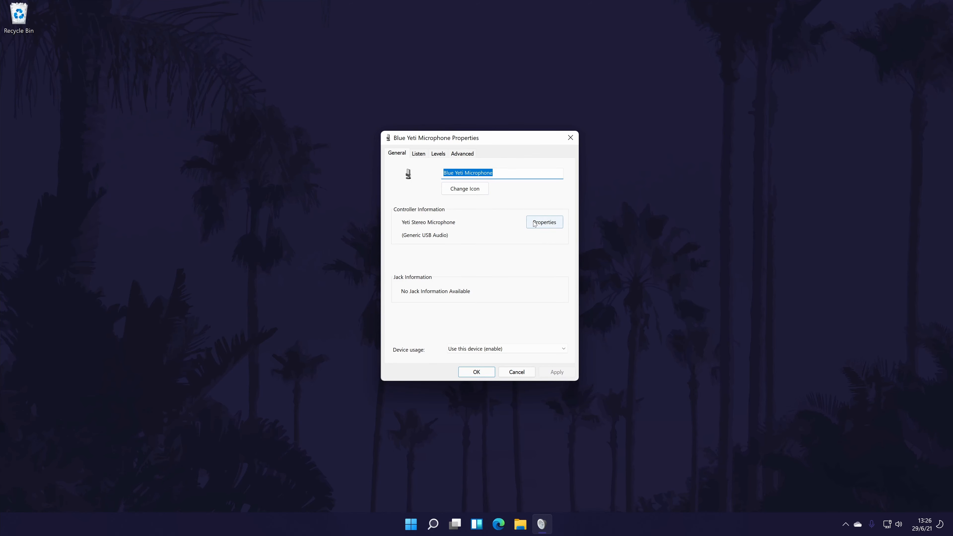
pyautogui.moveTo(544, 222)
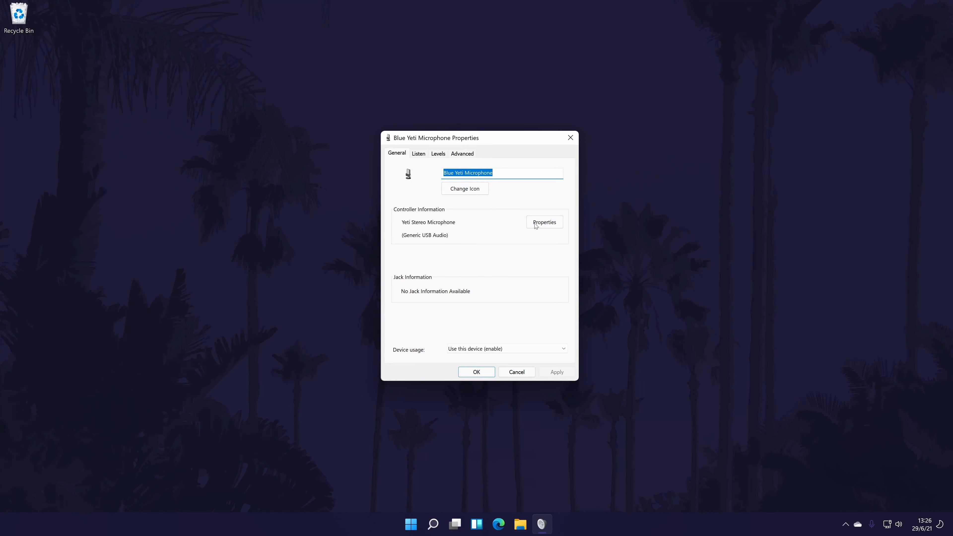
pyautogui.click(543, 222)
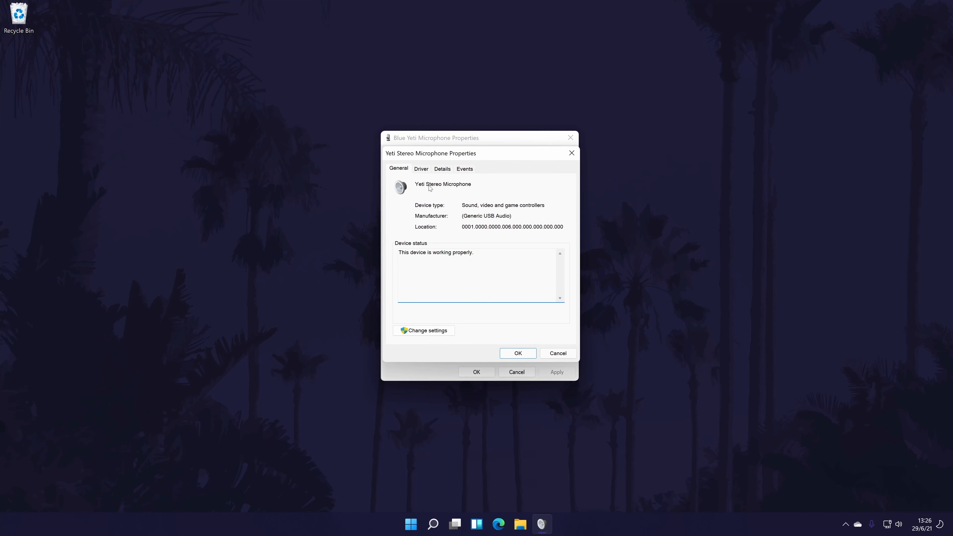
pyautogui.click(421, 168)
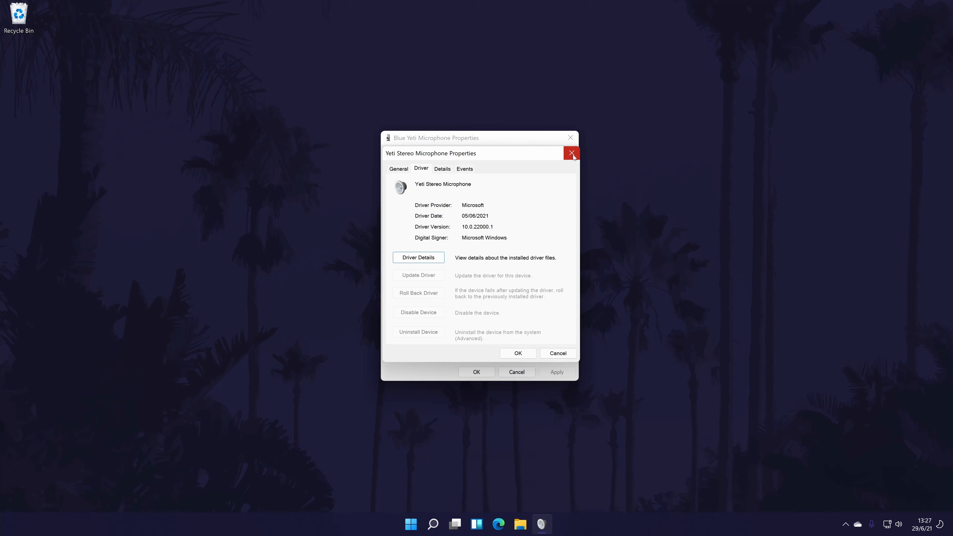
# Confirm input level 80 and 2 channel, 16 bit, 48000 Hz format, then close the properties.
pyautogui.click(571, 153)
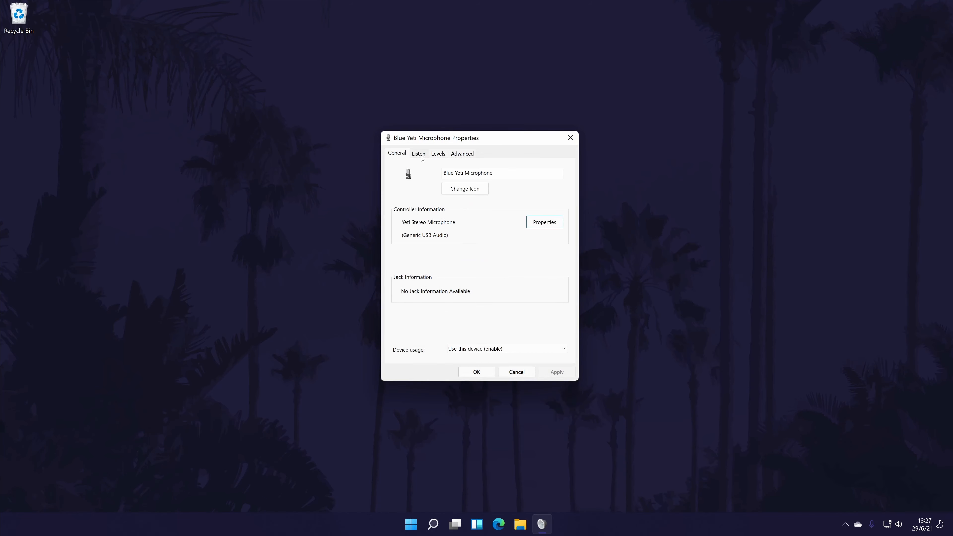
pyautogui.click(438, 154)
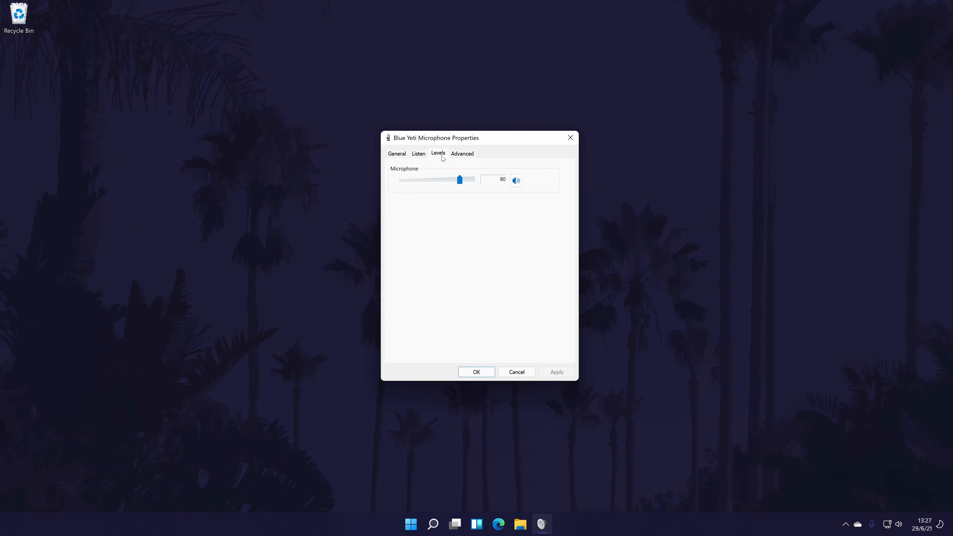
pyautogui.moveTo(584, 249)
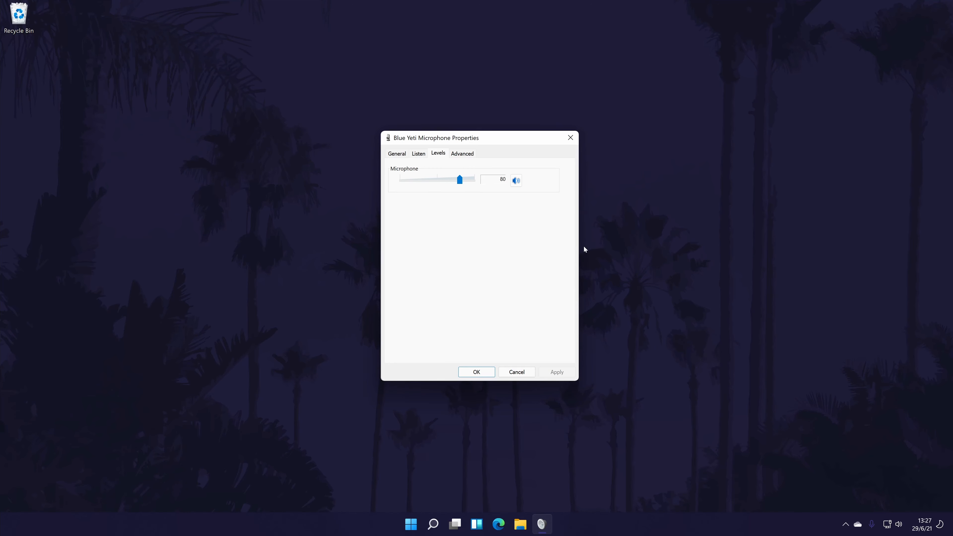
pyautogui.moveTo(460, 224)
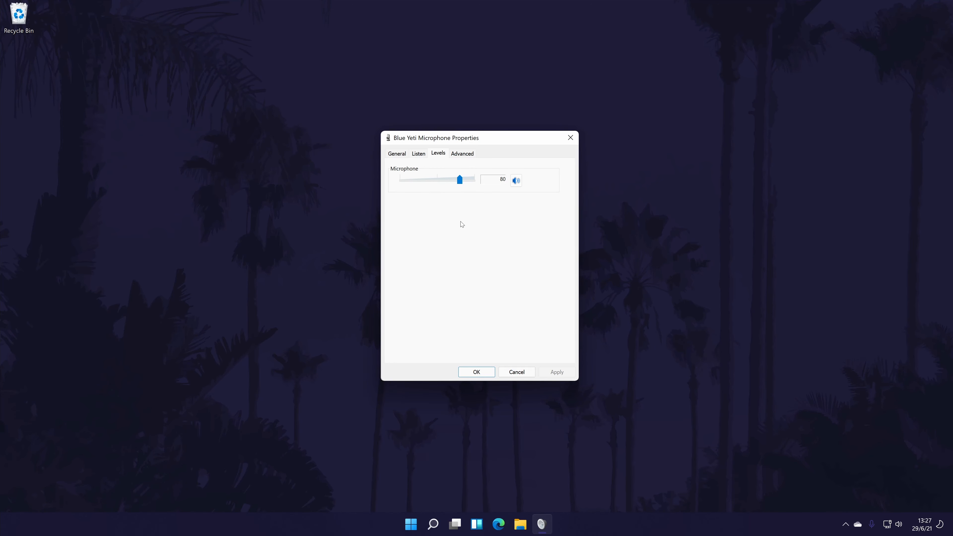
pyautogui.moveTo(441, 227)
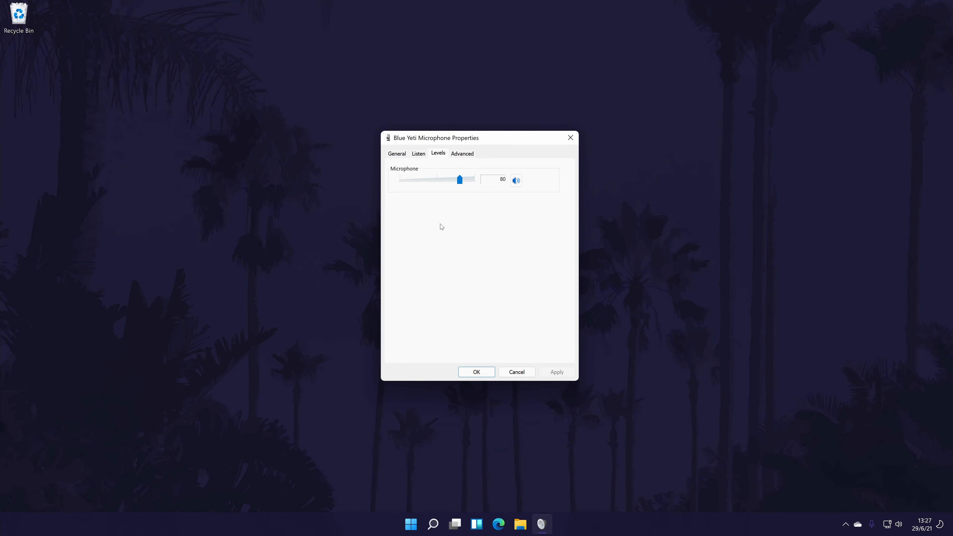
pyautogui.click(463, 153)
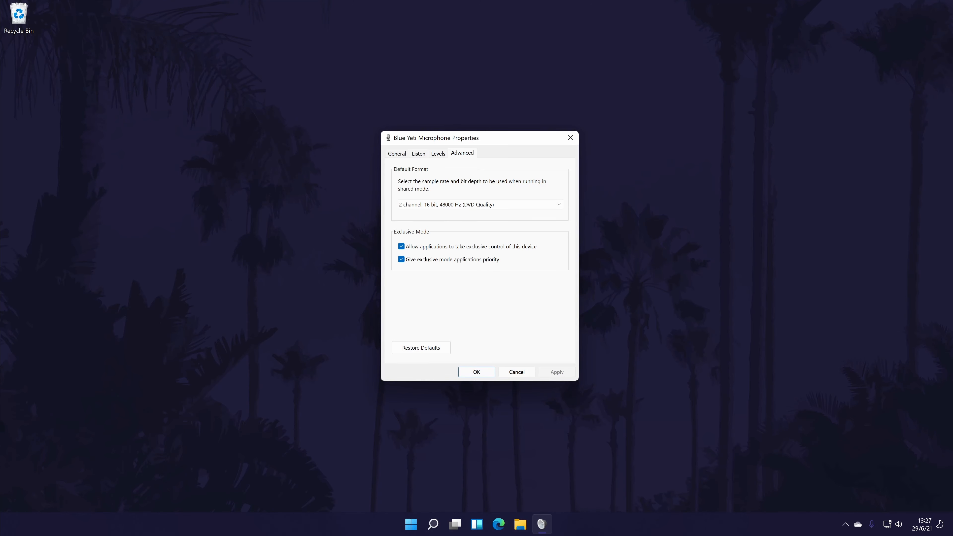
pyautogui.moveTo(571, 138)
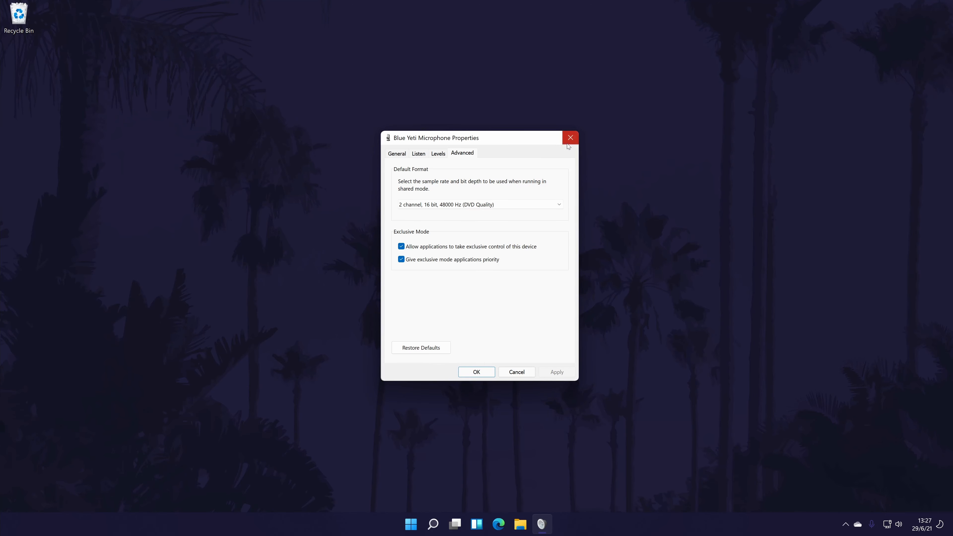
pyautogui.click(569, 138)
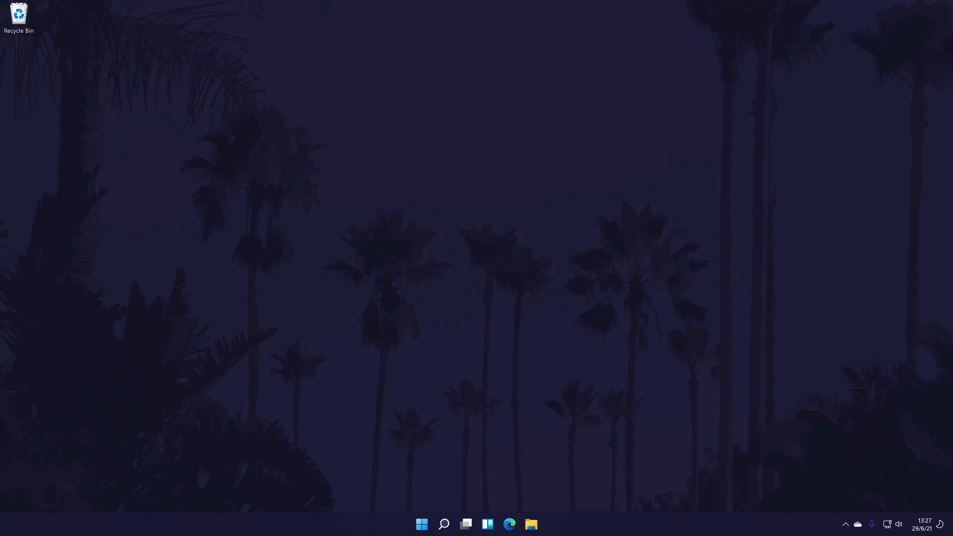